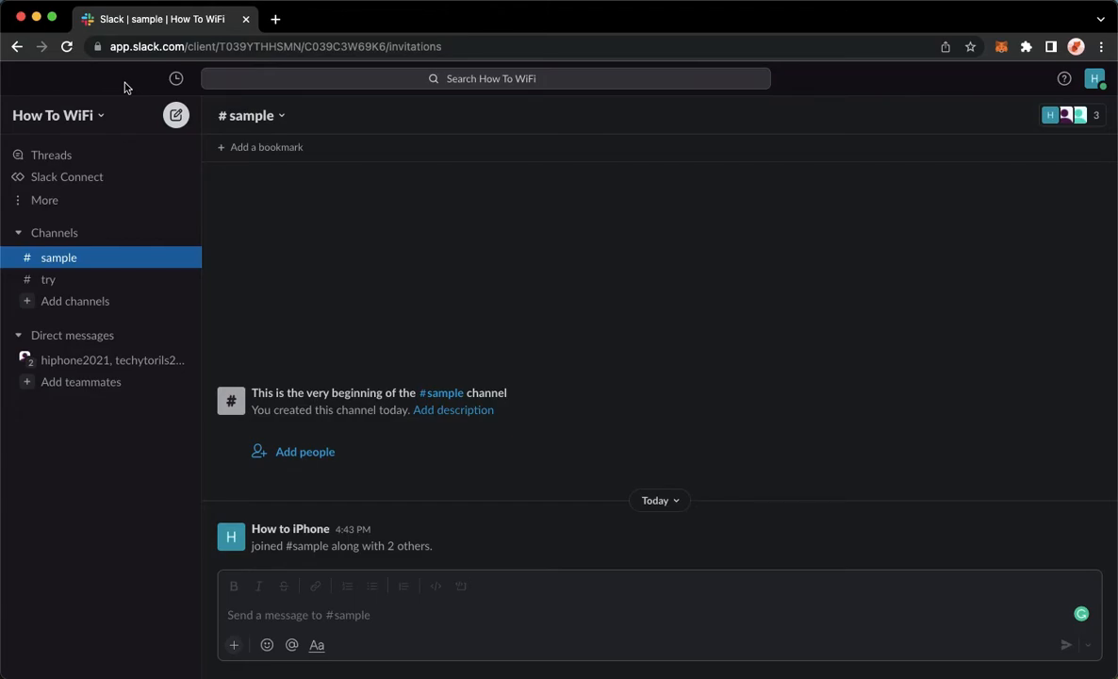
{"action": "mouse_move", "coordinate": [127, 87]}
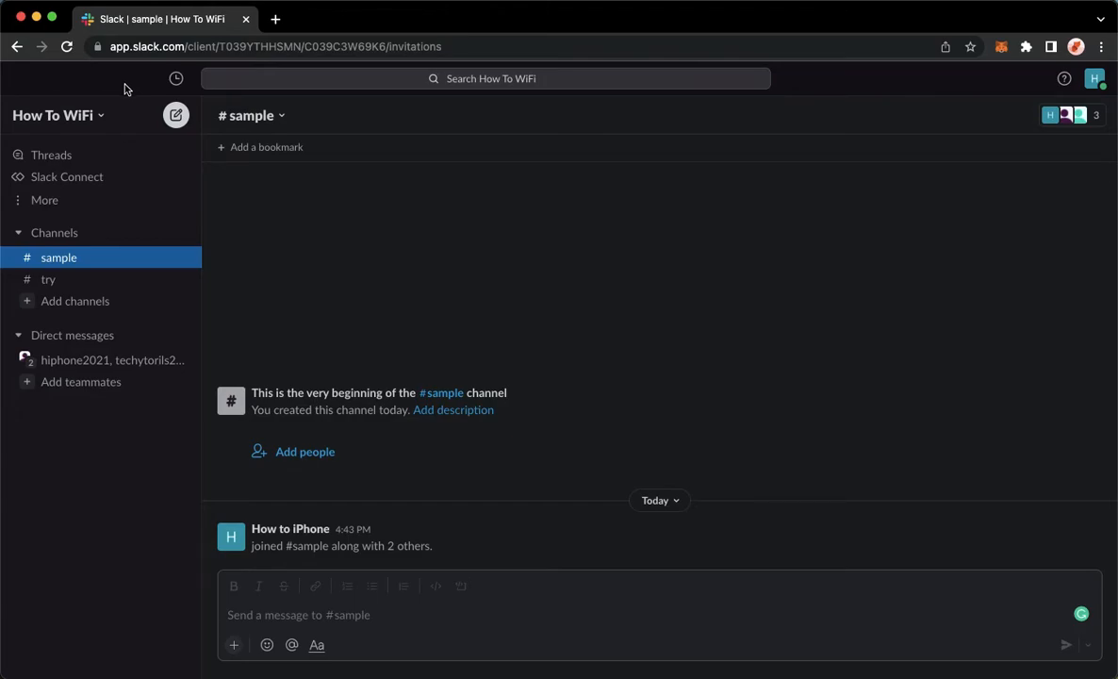
{"action": "mouse_move", "coordinate": [146, 84]}
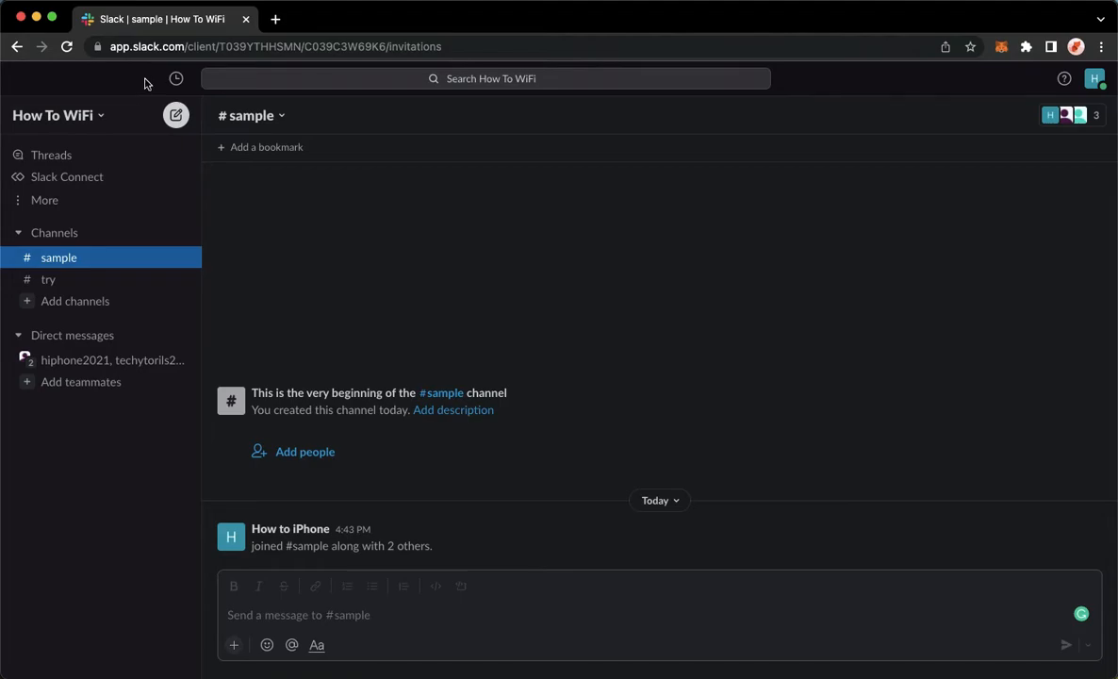
{"action": "mouse_move", "coordinate": [66, 278]}
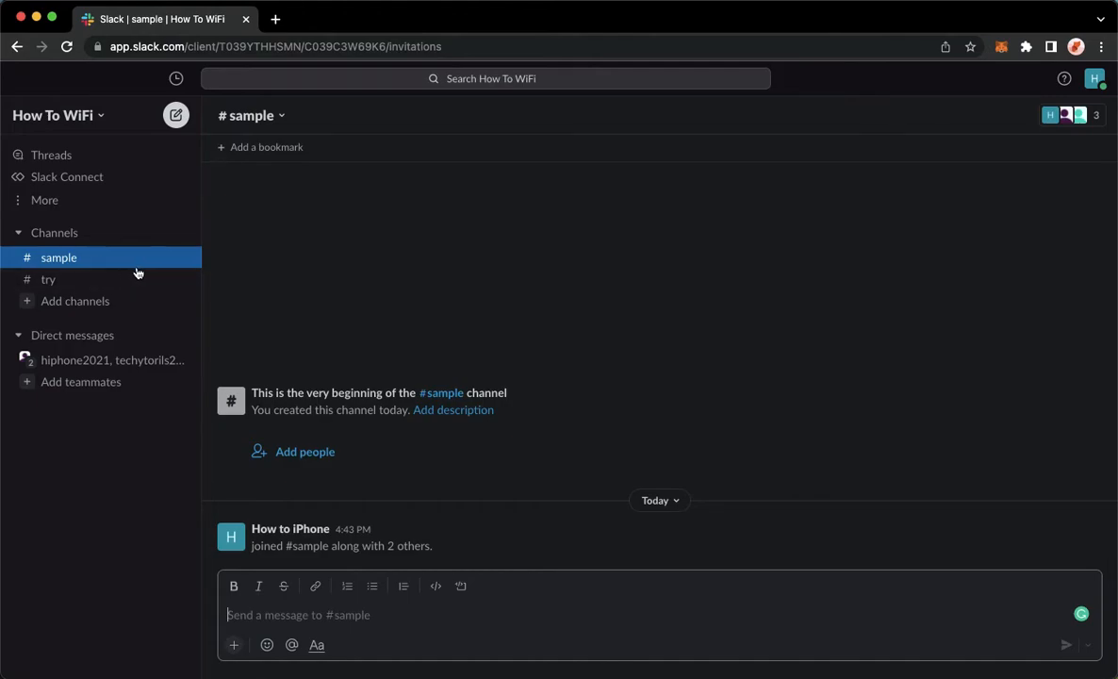
{"action": "mouse_move", "coordinate": [1068, 115]}
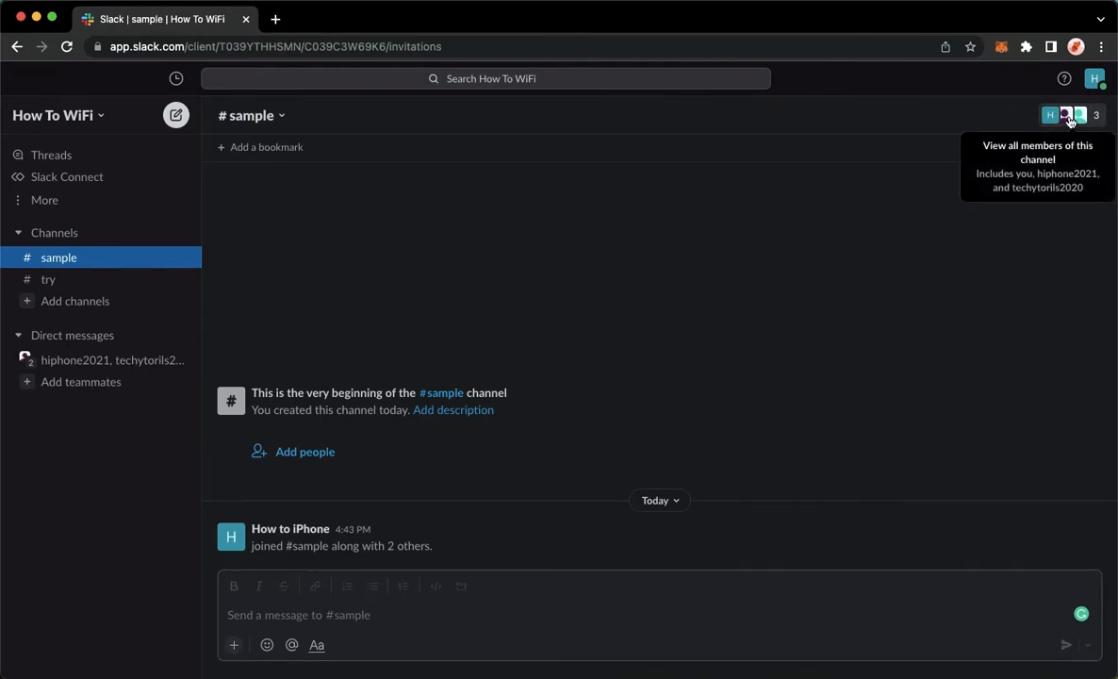
{"action": "left_click", "coordinate": [1067, 116]}
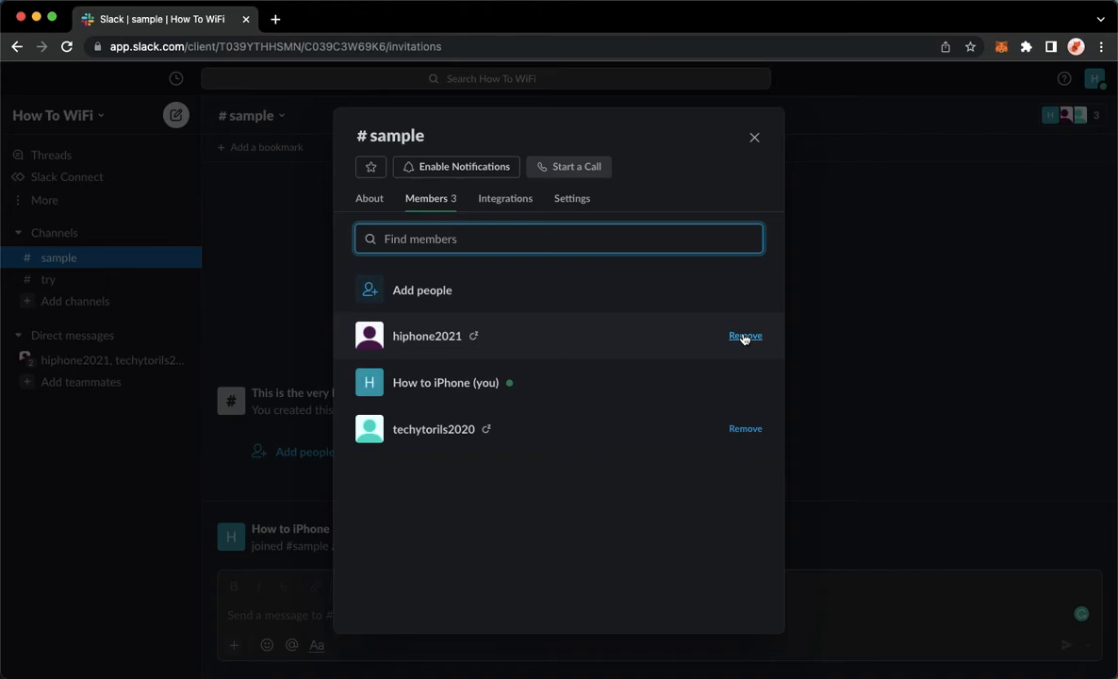
{"action": "left_click", "coordinate": [745, 336]}
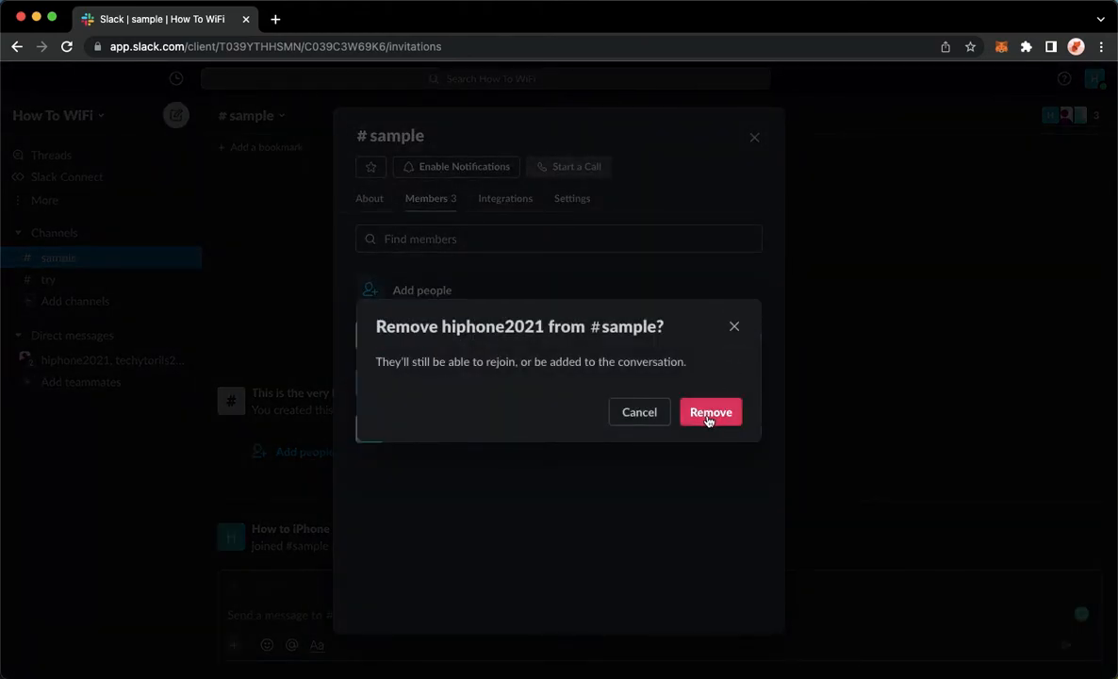
{"action": "left_click", "coordinate": [710, 412]}
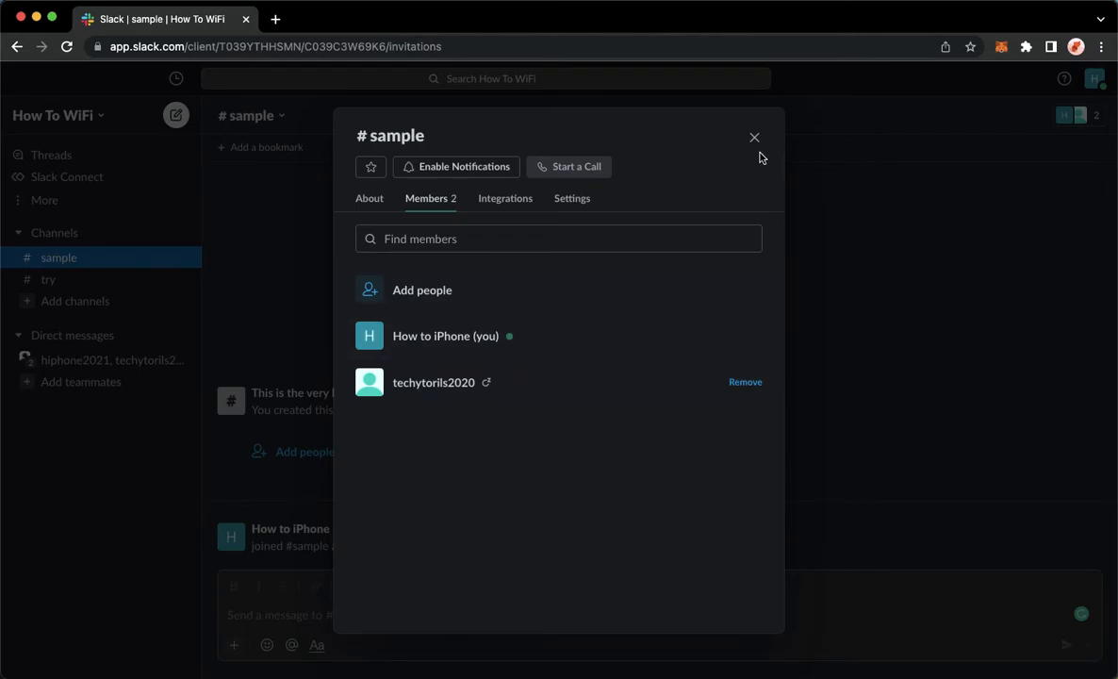
Close the #sample channel details to return to the conversation.
{"action": "left_click", "coordinate": [754, 137]}
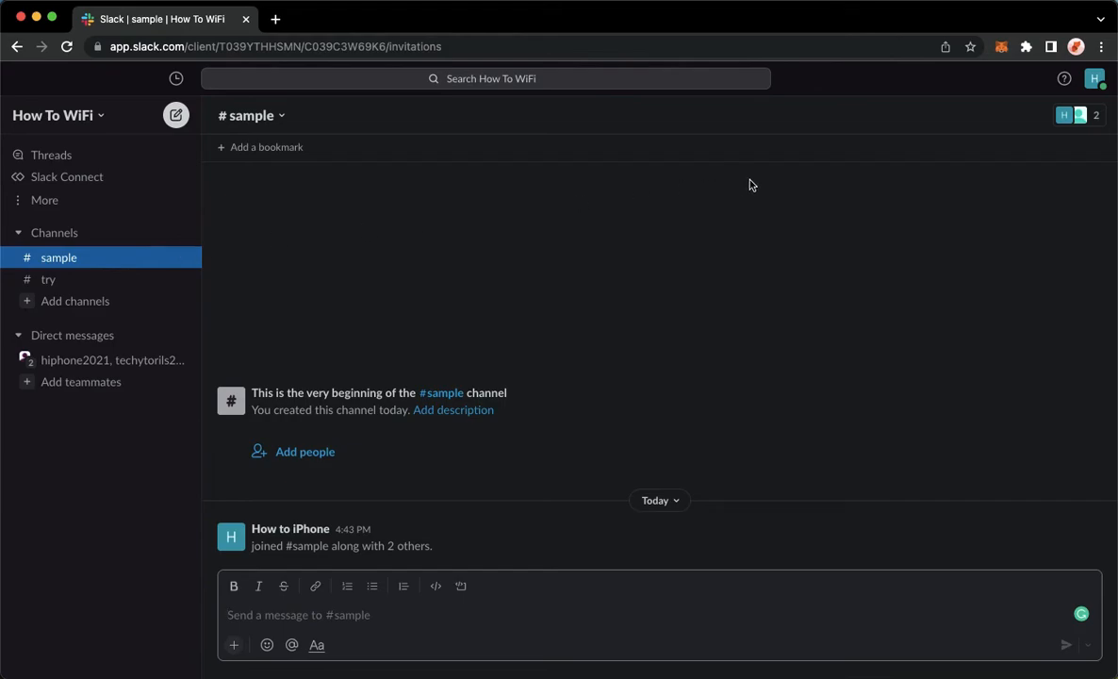
{"action": "mouse_move", "coordinate": [1078, 115]}
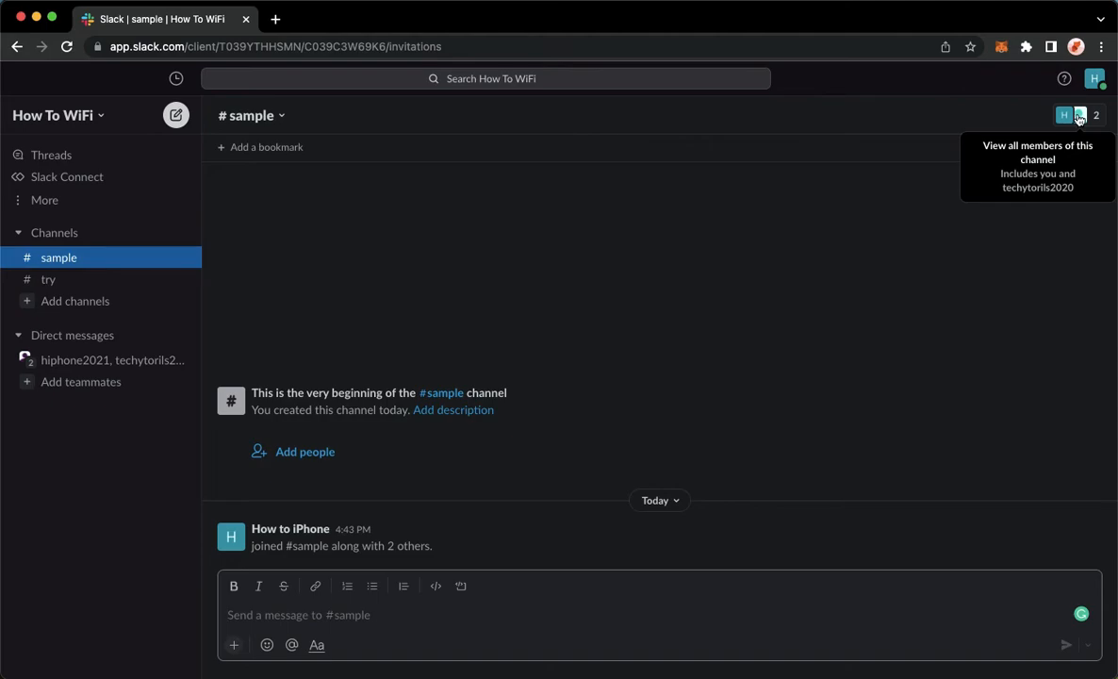
Remove techytorils2020 from #sample, leaving only yourself as a member.
{"action": "left_click", "coordinate": [1072, 115]}
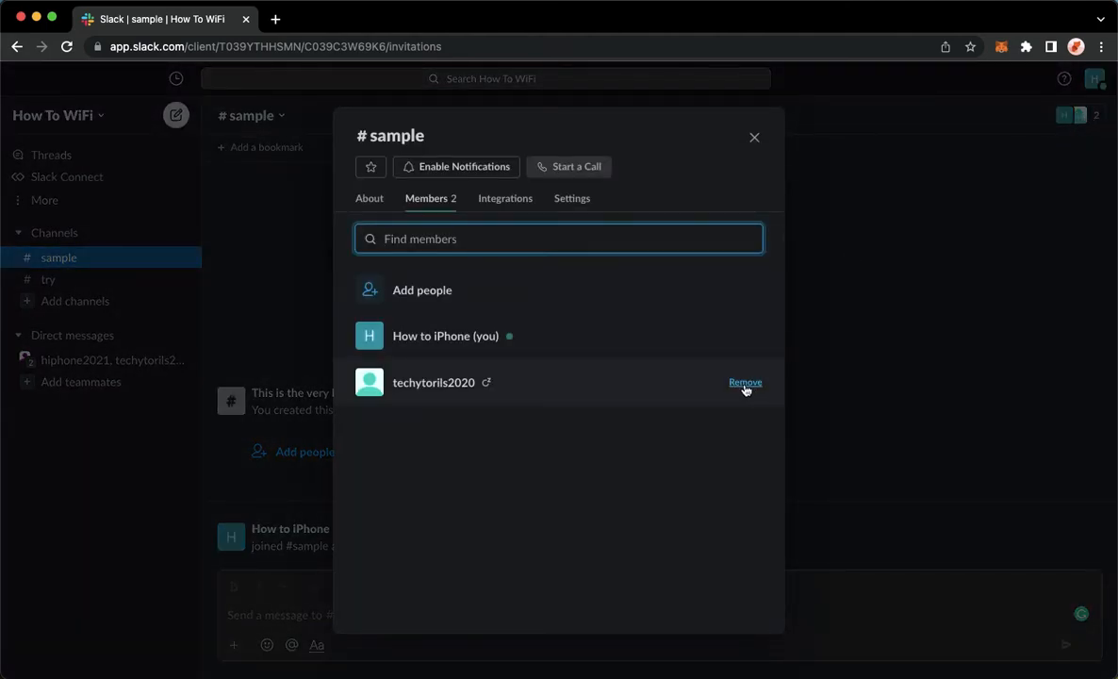
{"action": "left_click", "coordinate": [745, 382]}
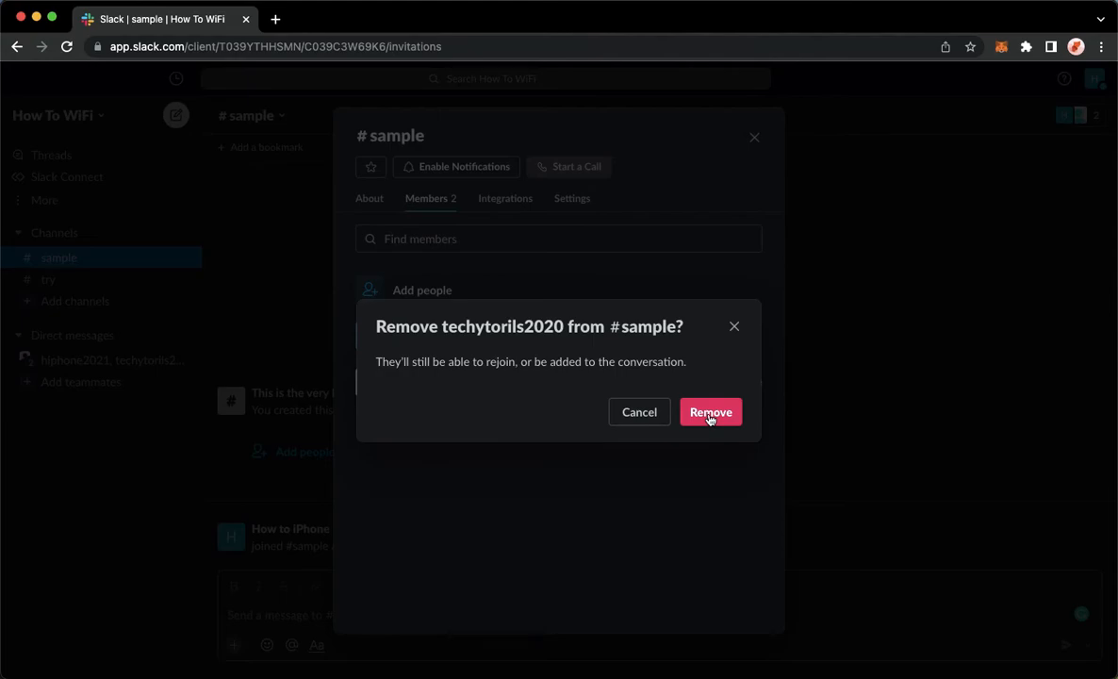
{"action": "left_click", "coordinate": [710, 412]}
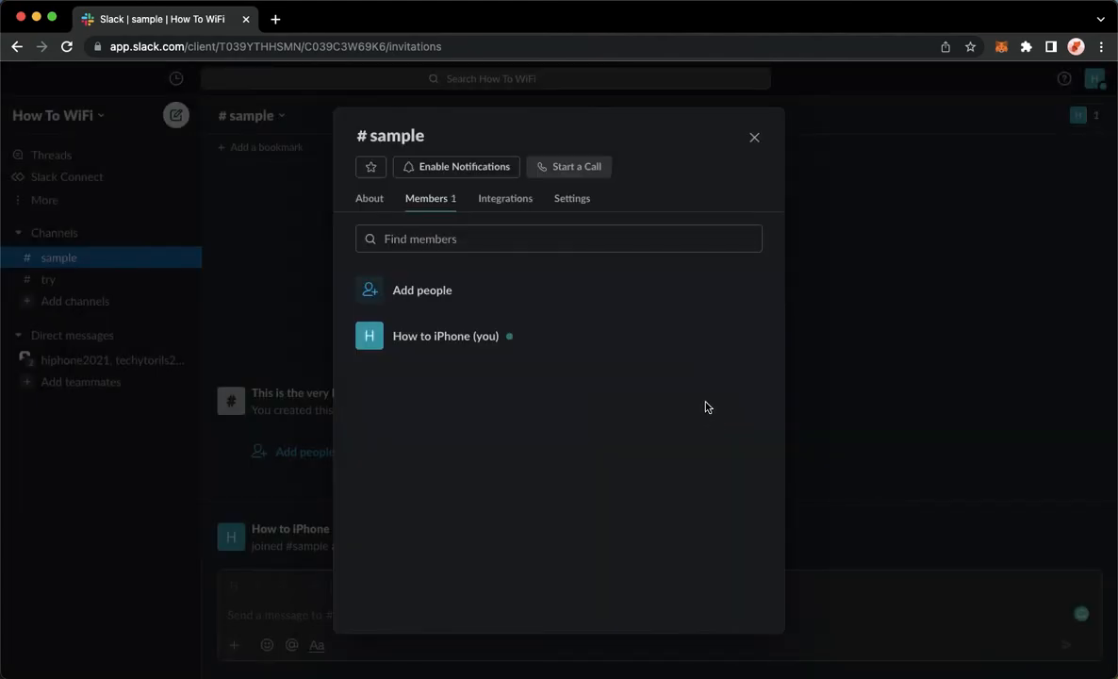